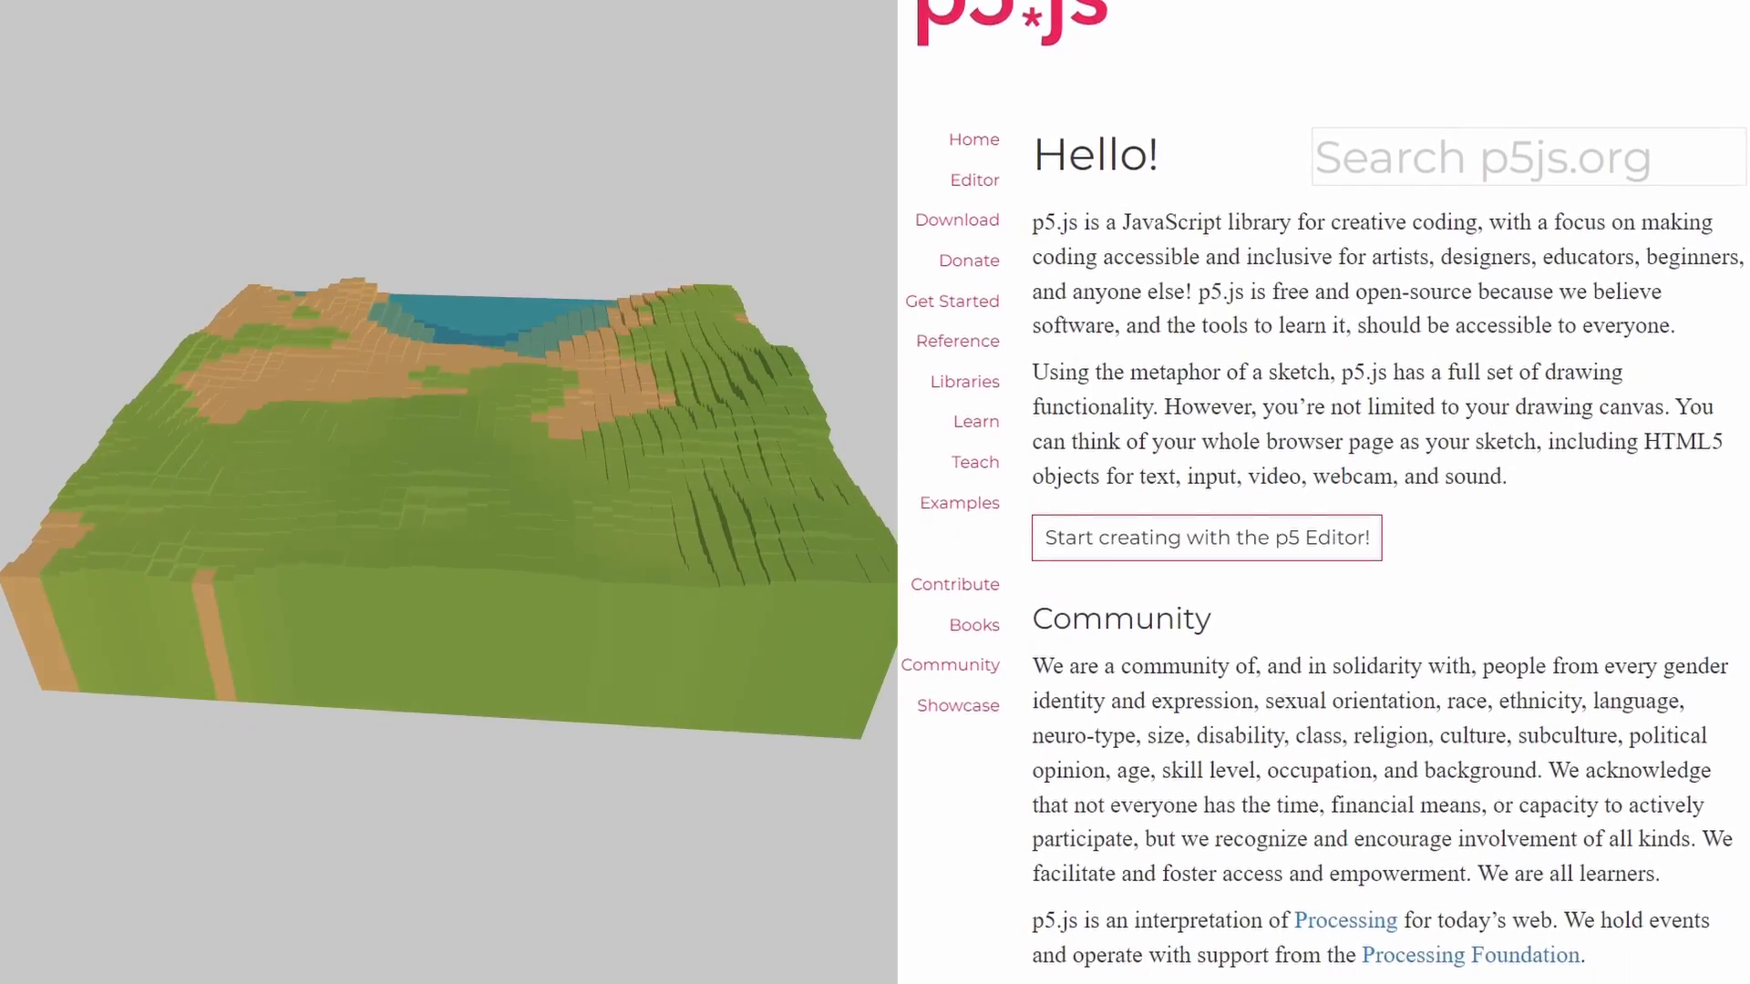
scroll(down, 3)
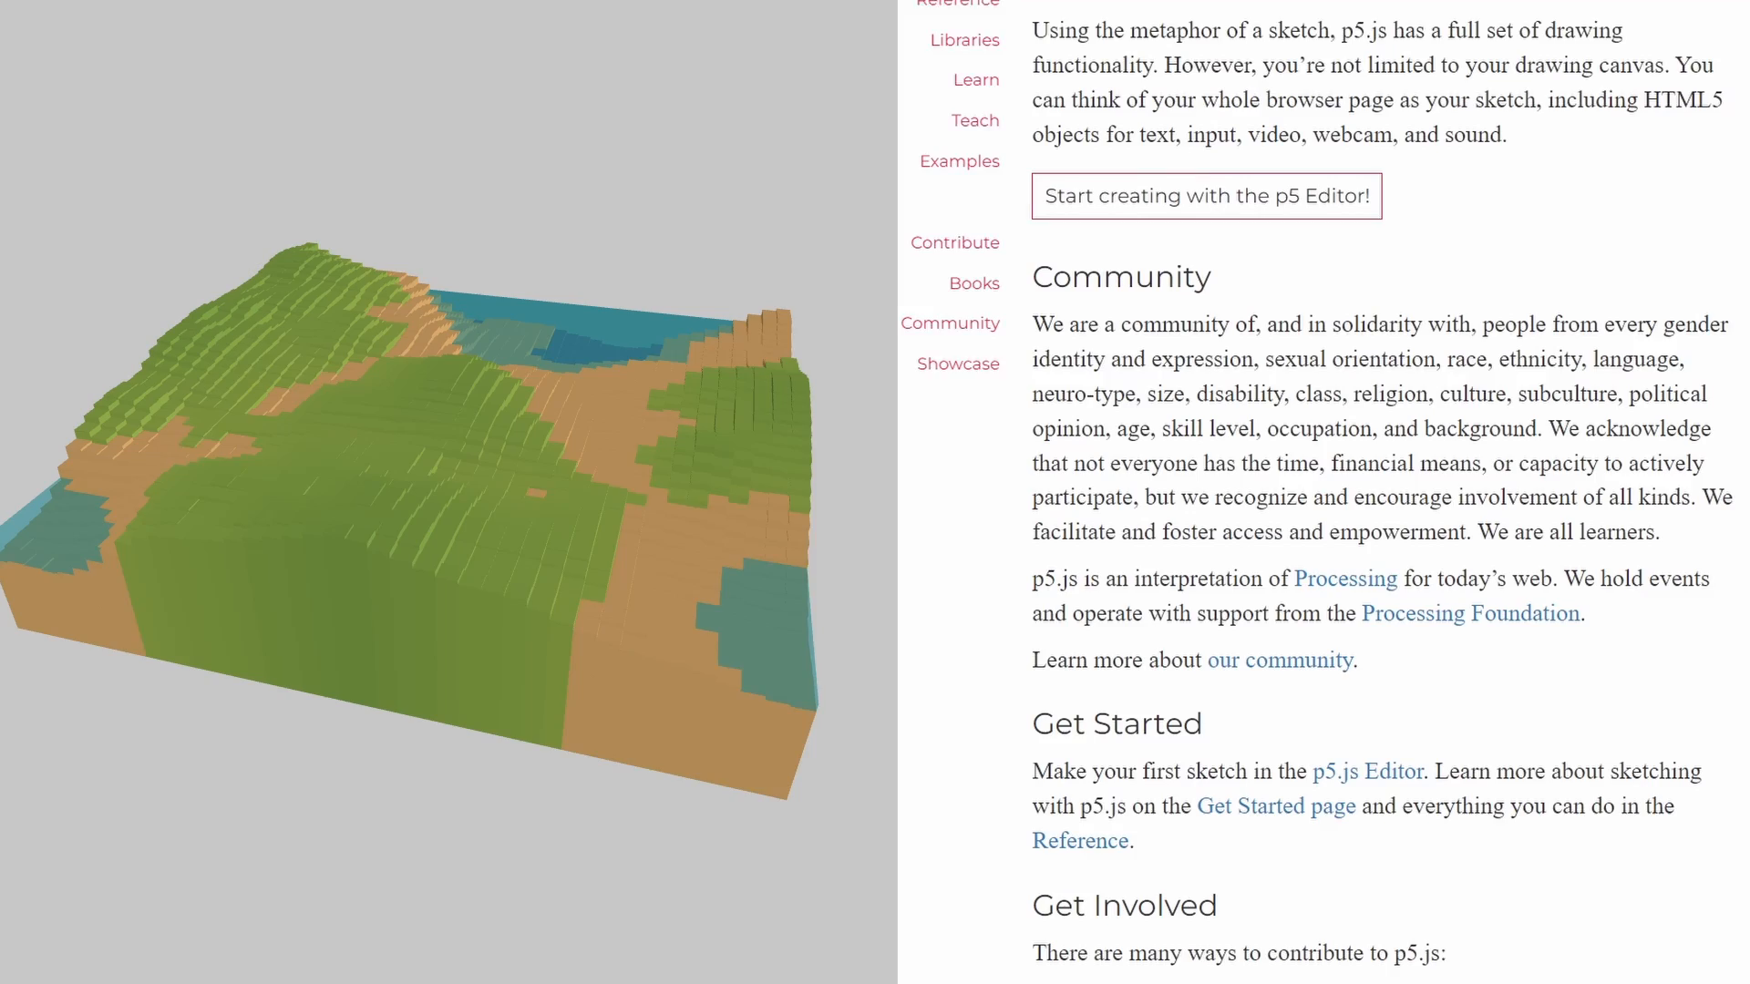